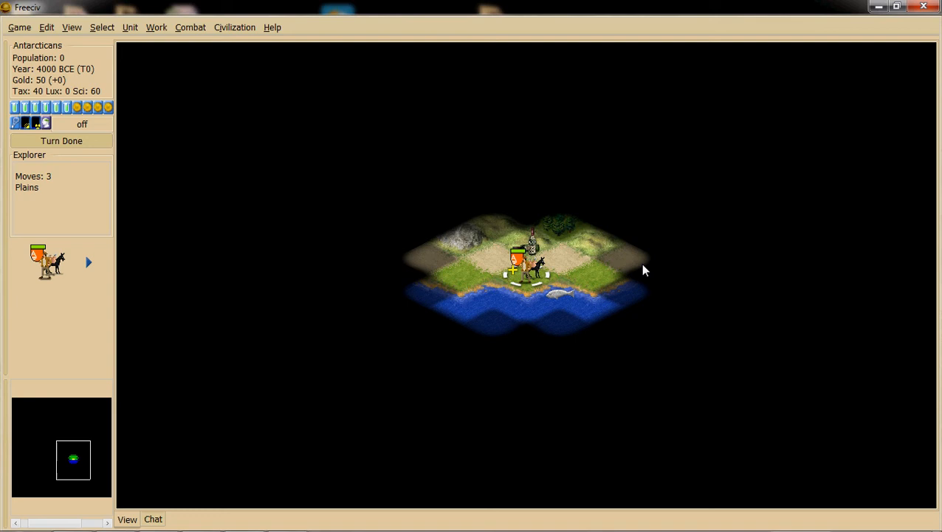
{"action": "mouse_move", "coordinate": [606, 266]}
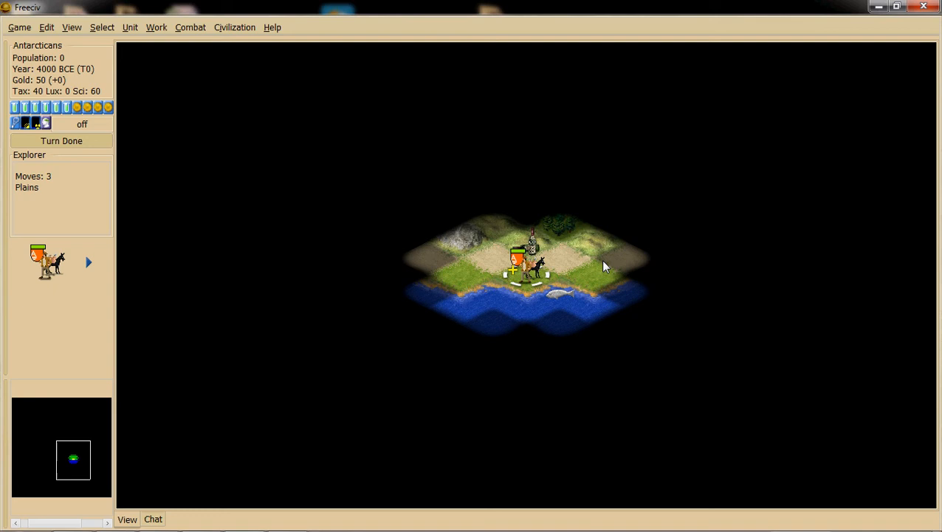
{"action": "mouse_move", "coordinate": [593, 279]}
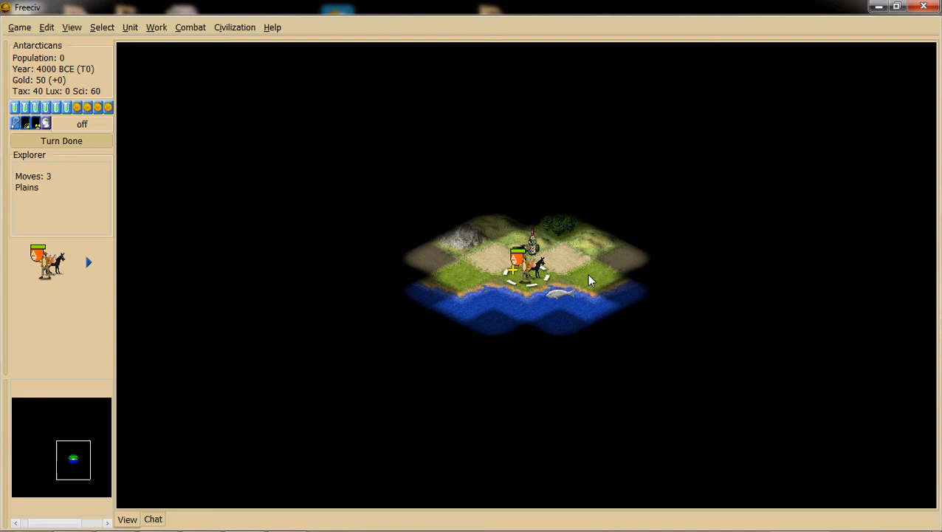
{"action": "mouse_move", "coordinate": [561, 257]}
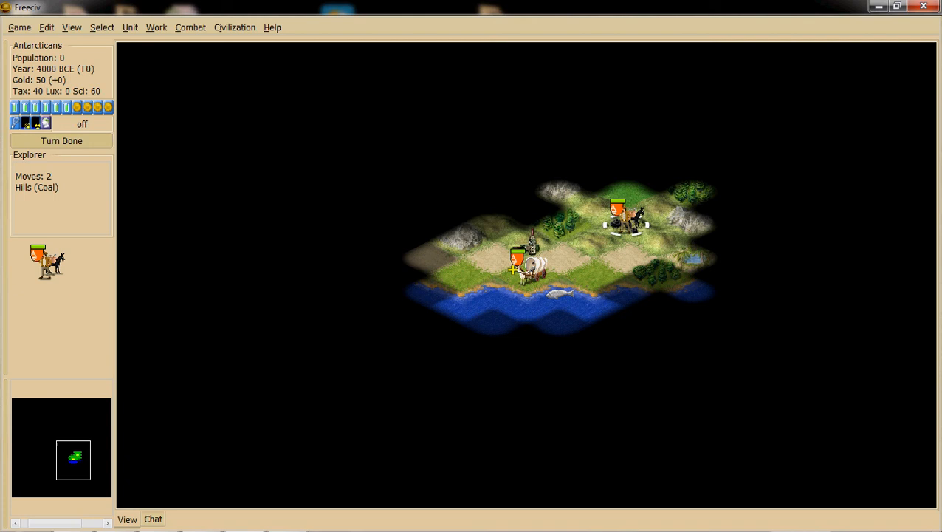
Send the explorer onto the mountain tile, revealing forests, grassland and the northern coast.
{"action": "left_click", "coordinate": [623, 200]}
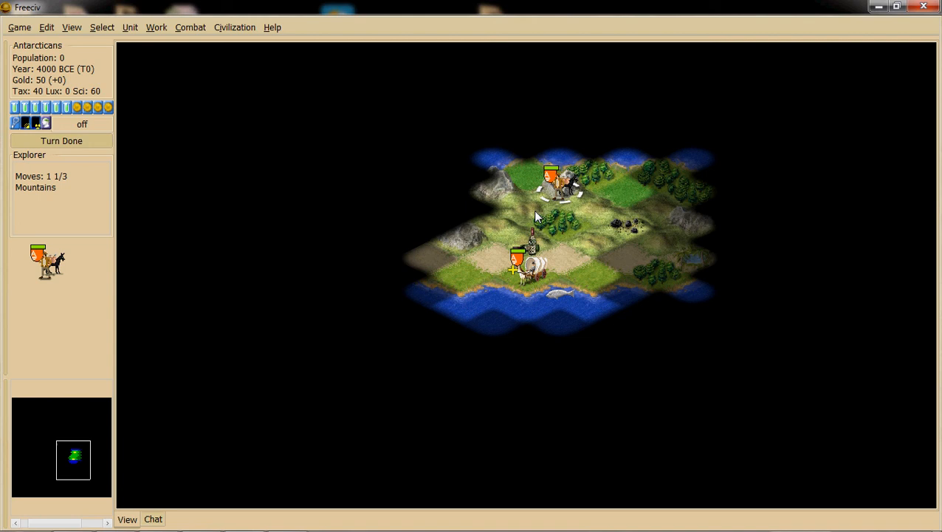
{"action": "mouse_move", "coordinate": [467, 195]}
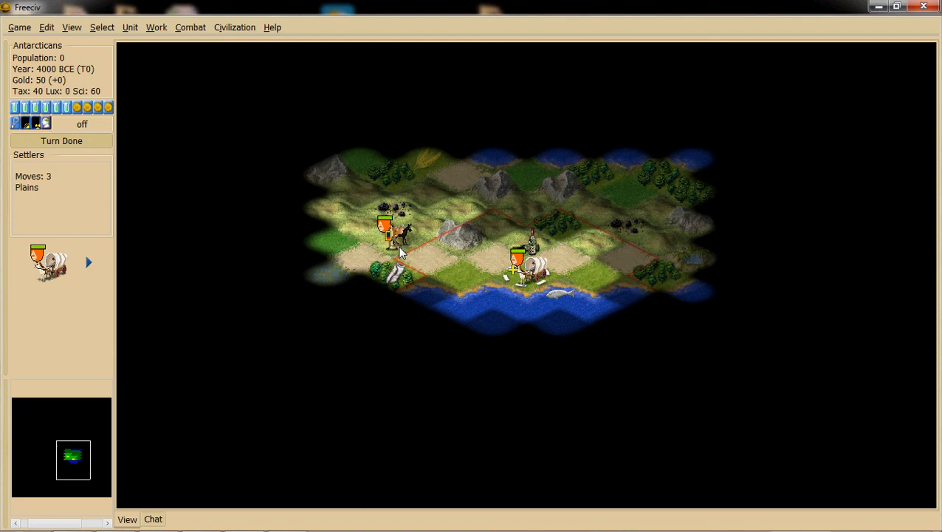
Order the settlers to found a city on their current tile.
{"action": "left_click", "coordinate": [381, 239]}
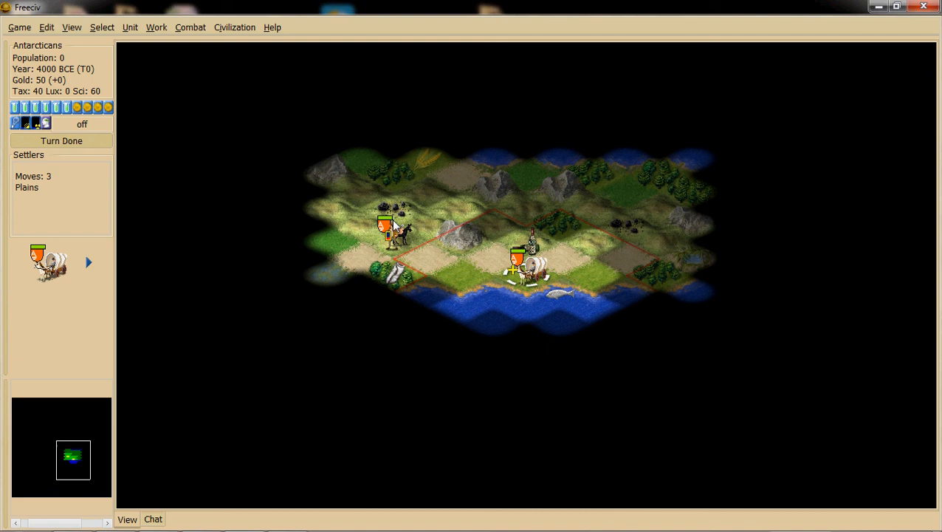
{"action": "mouse_move", "coordinate": [579, 303]}
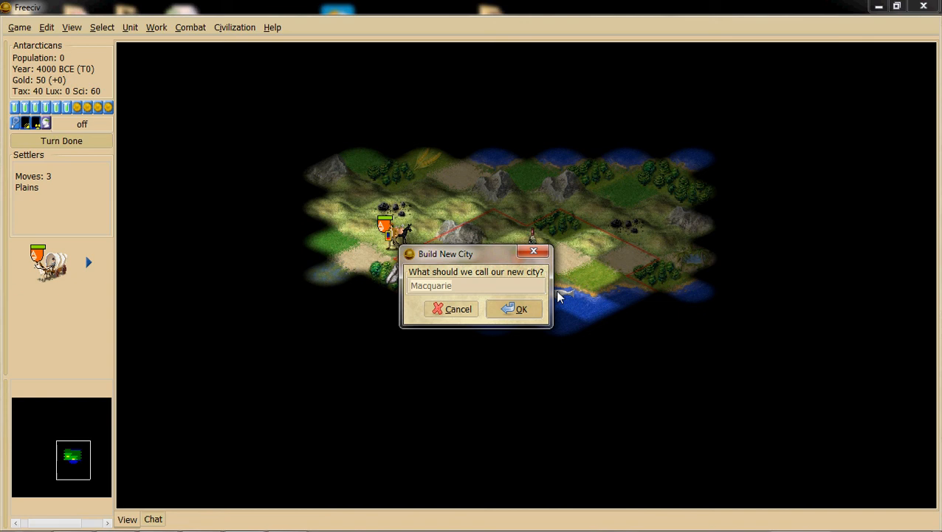
Found the city named Penguinica, starting with Warriors in production.
{"action": "left_click", "coordinate": [523, 309]}
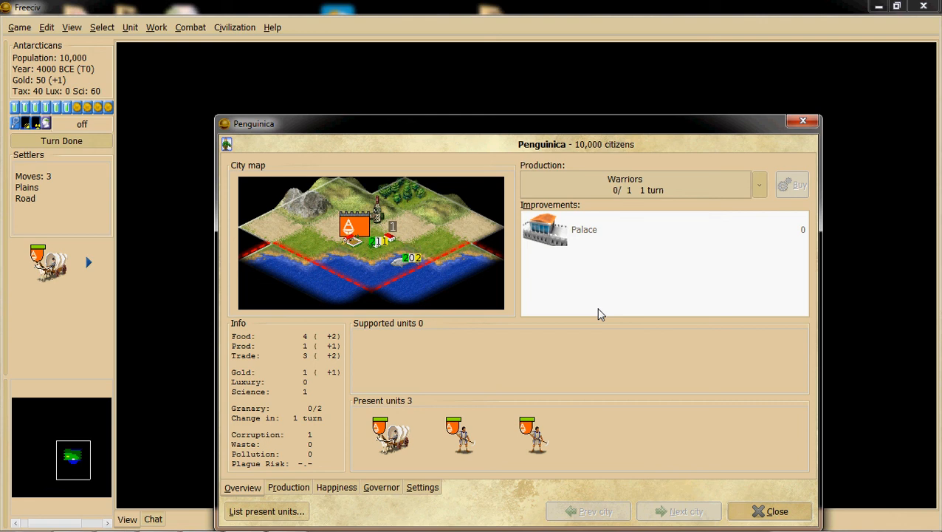
Switch Penguinica's production to Settlers (4 turns) and close the city window.
{"action": "left_click", "coordinate": [759, 184]}
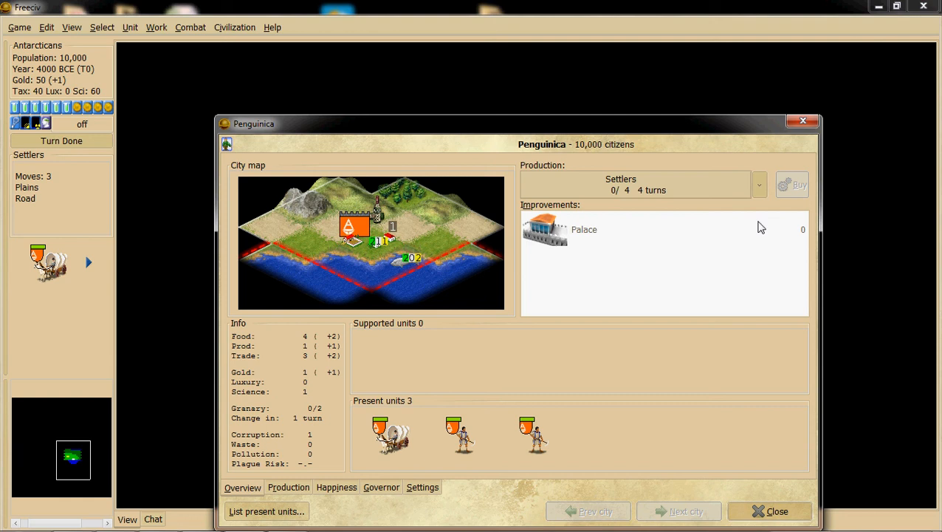
{"action": "left_click", "coordinate": [461, 436]}
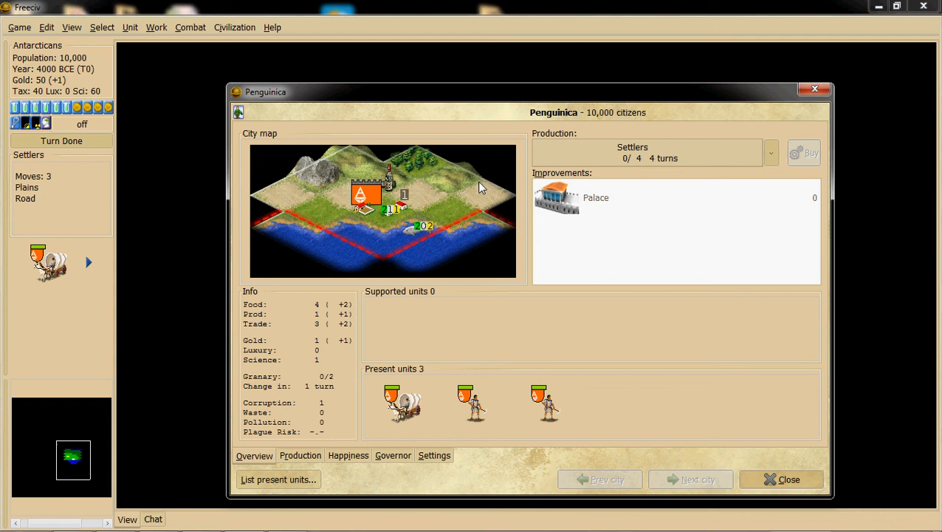
{"action": "left_click", "coordinate": [781, 479]}
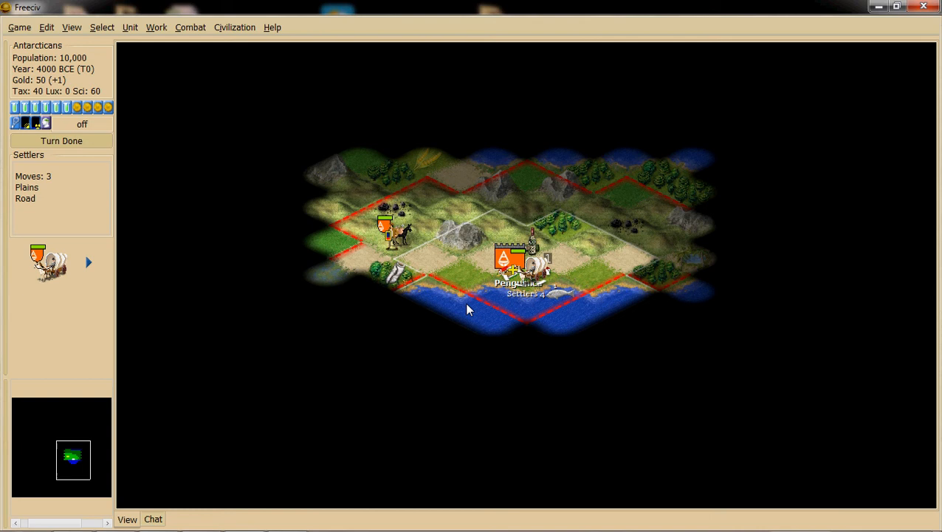
{"action": "left_click", "coordinate": [71, 27]}
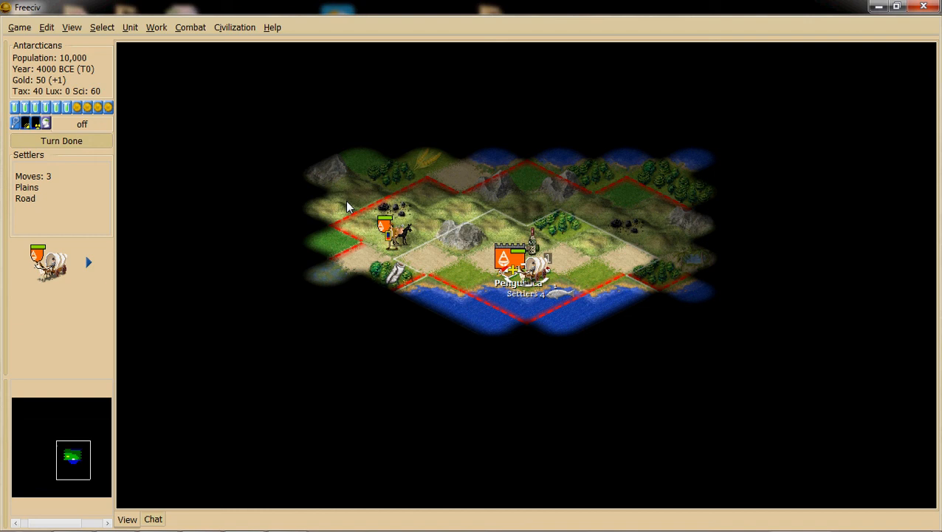
{"action": "mouse_move", "coordinate": [330, 283]}
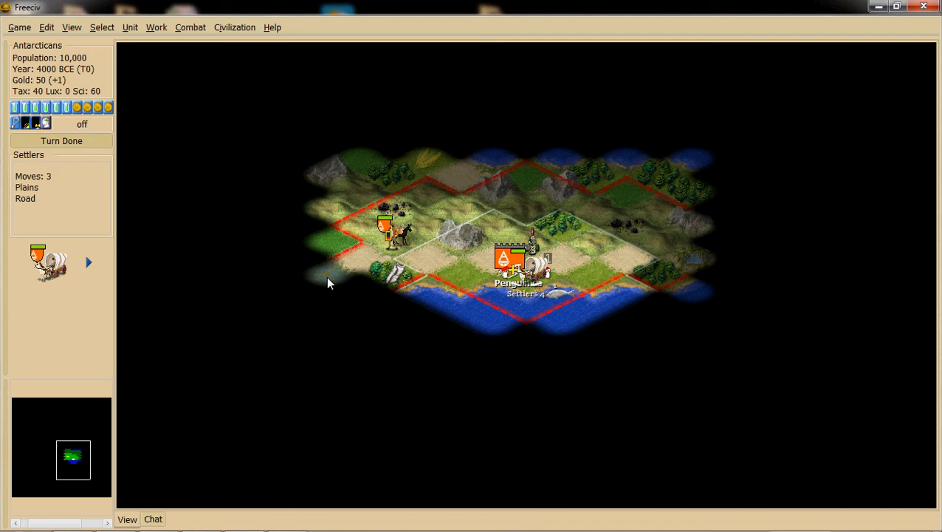
{"action": "mouse_move", "coordinate": [412, 177]}
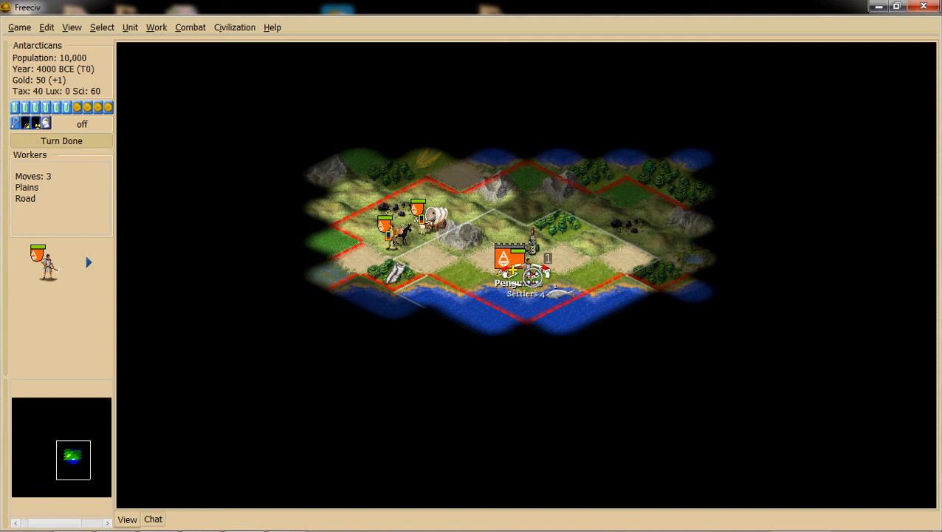
{"action": "mouse_move", "coordinate": [466, 280]}
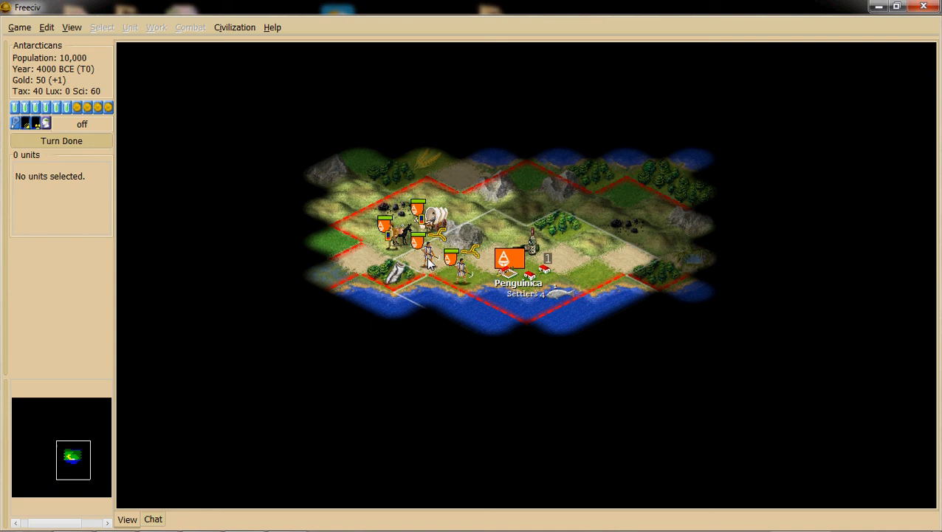
{"action": "mouse_move", "coordinate": [392, 281]}
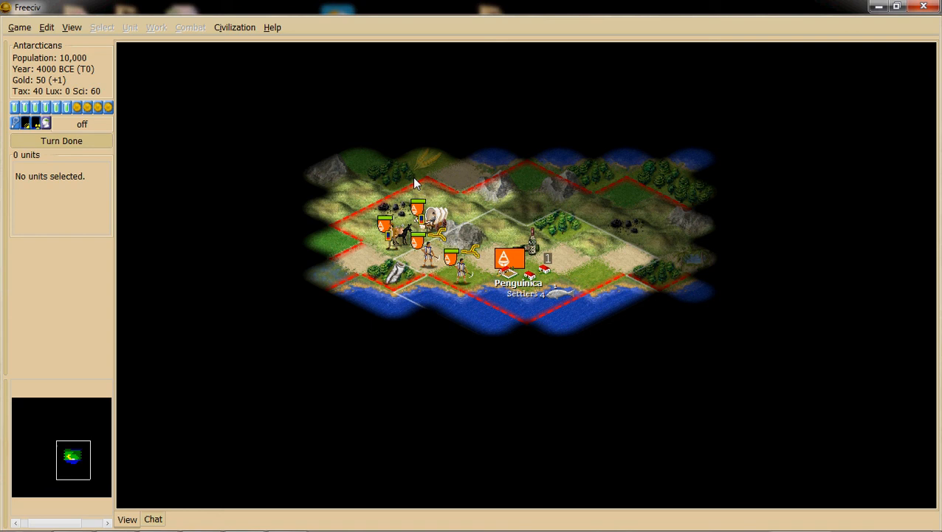
{"action": "mouse_move", "coordinate": [568, 266]}
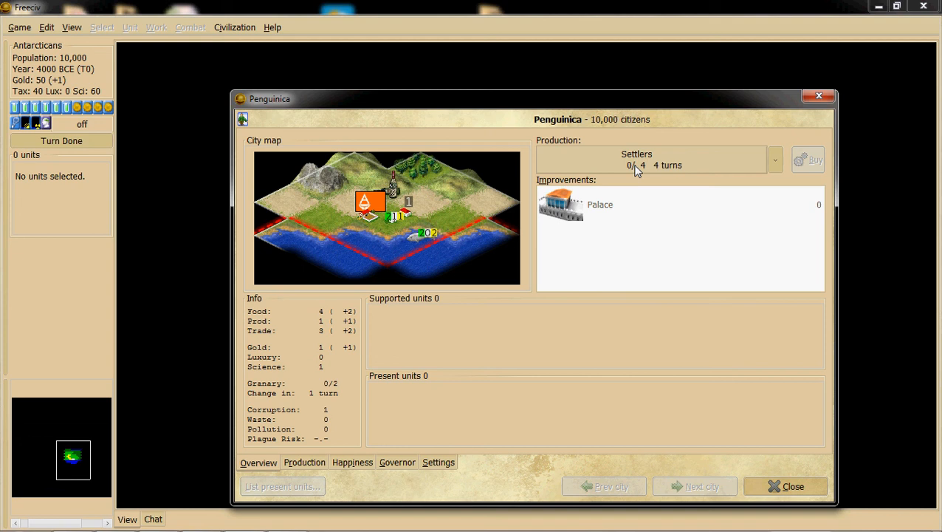
{"action": "mouse_move", "coordinate": [768, 487]}
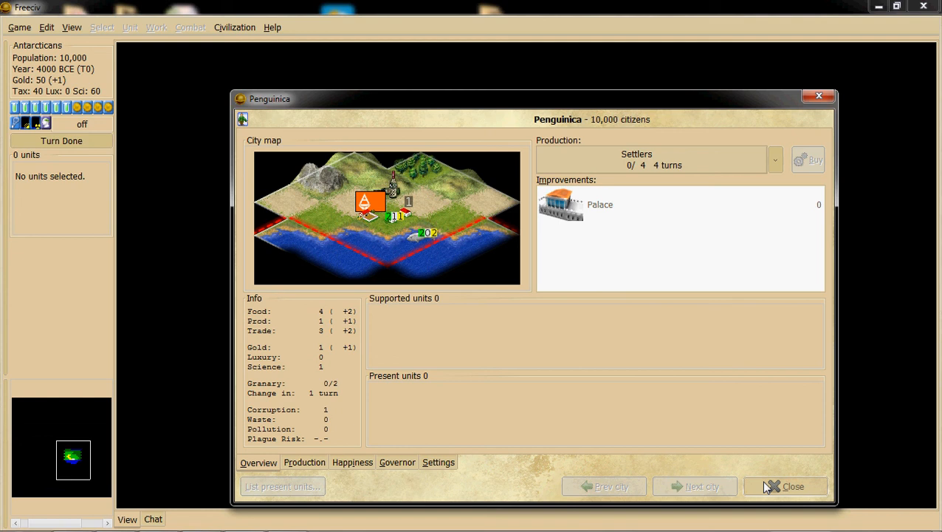
{"action": "left_click", "coordinate": [786, 486]}
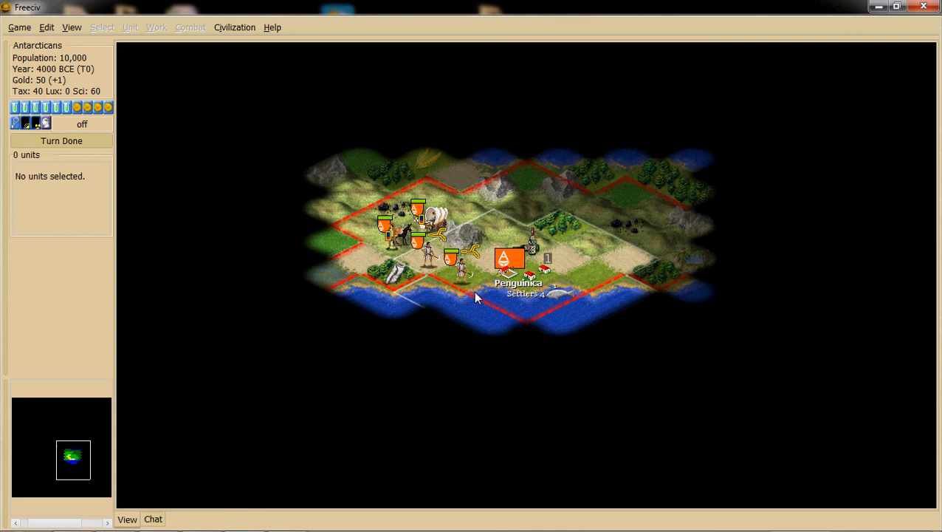
{"action": "mouse_move", "coordinate": [562, 279]}
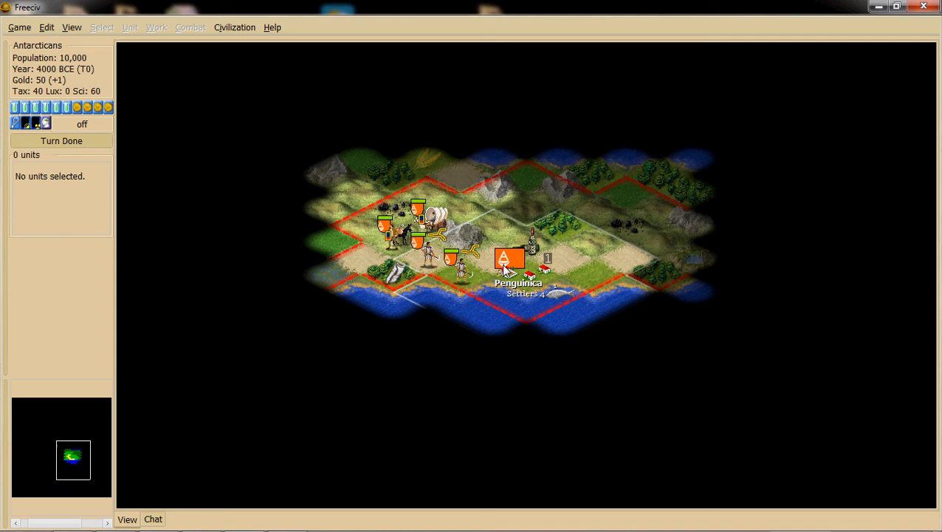
{"action": "mouse_move", "coordinate": [537, 230]}
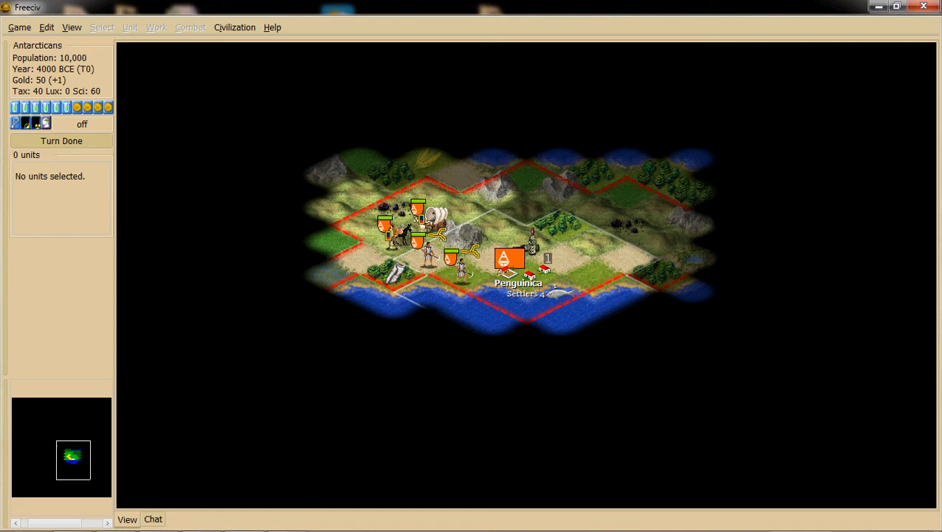
{"action": "mouse_move", "coordinate": [536, 301]}
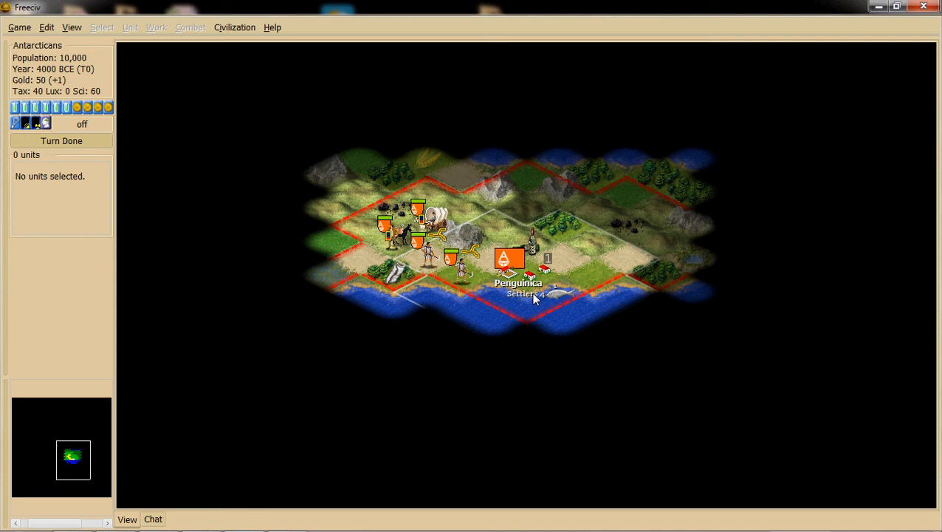
{"action": "mouse_move", "coordinate": [384, 161]}
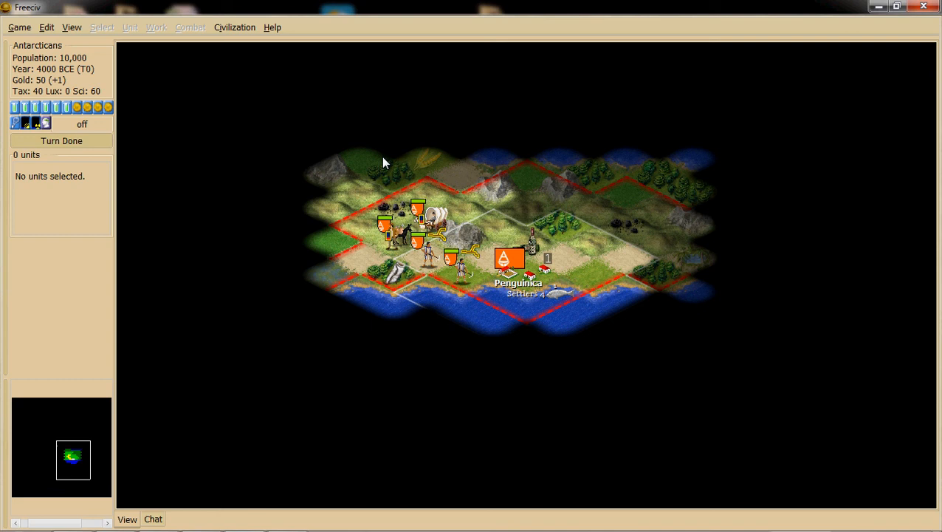